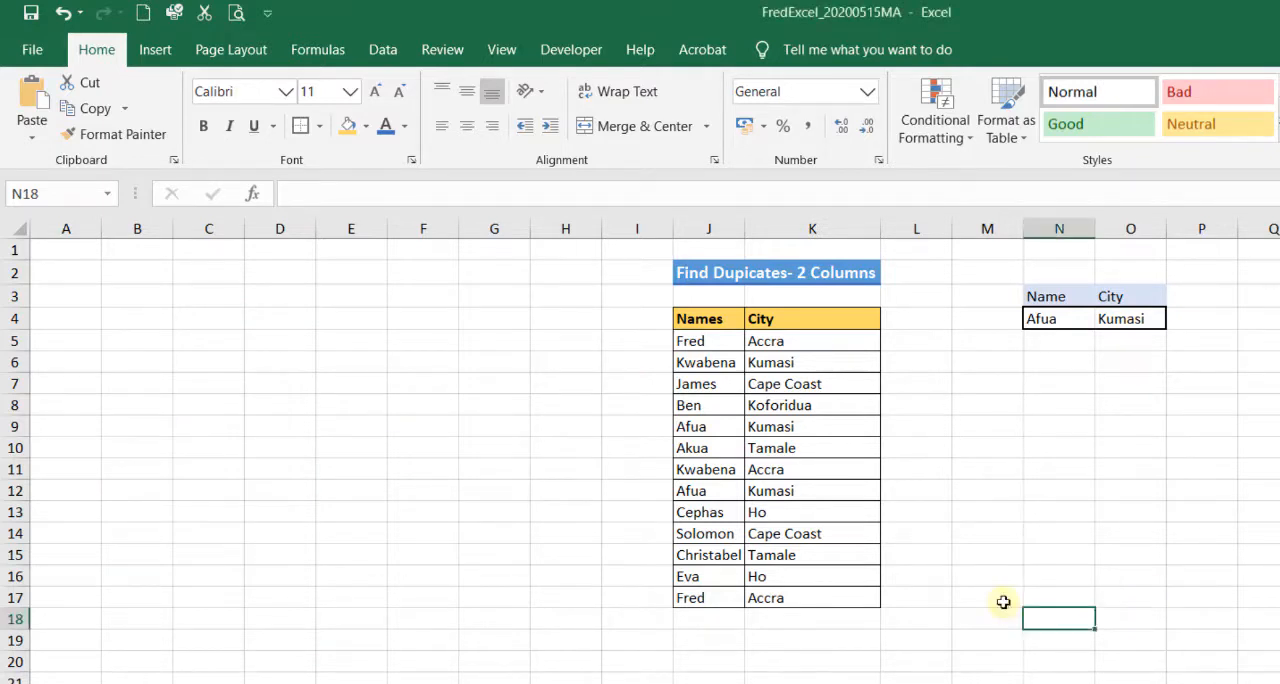
pyautogui.moveTo(690, 340)
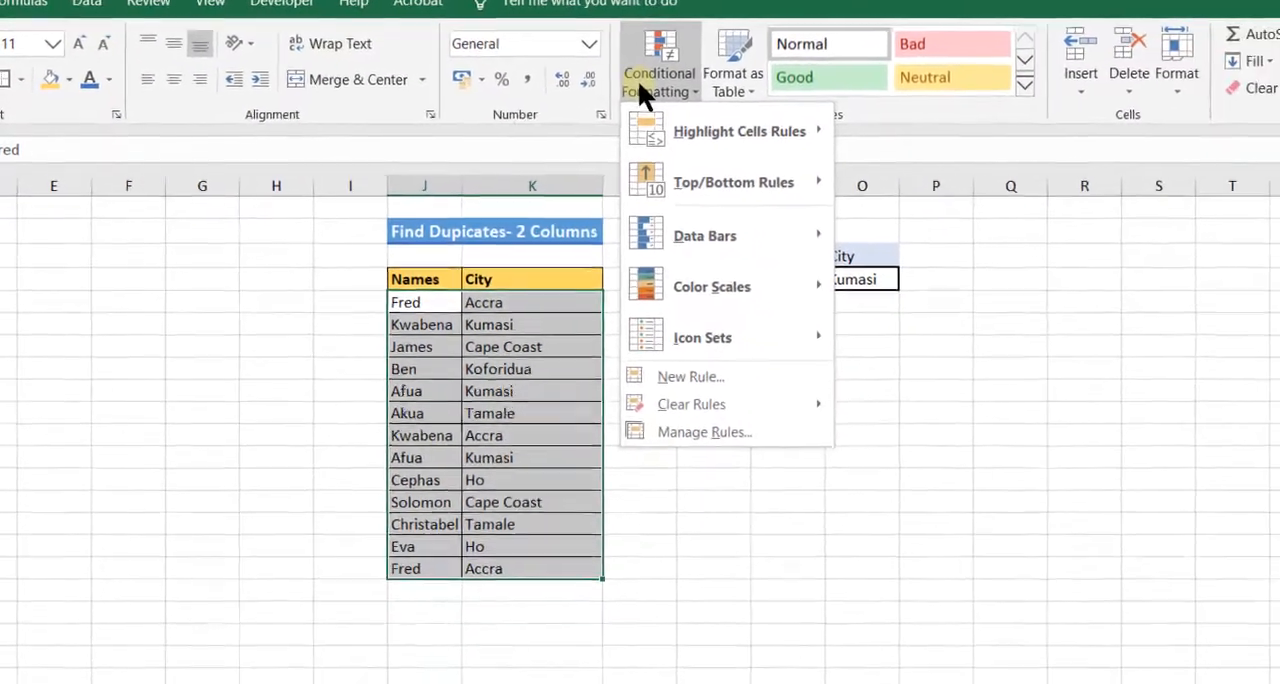
# Begin a new conditional formatting rule of type 'Use a formula to determine which cells to format'
pyautogui.click(690, 376)
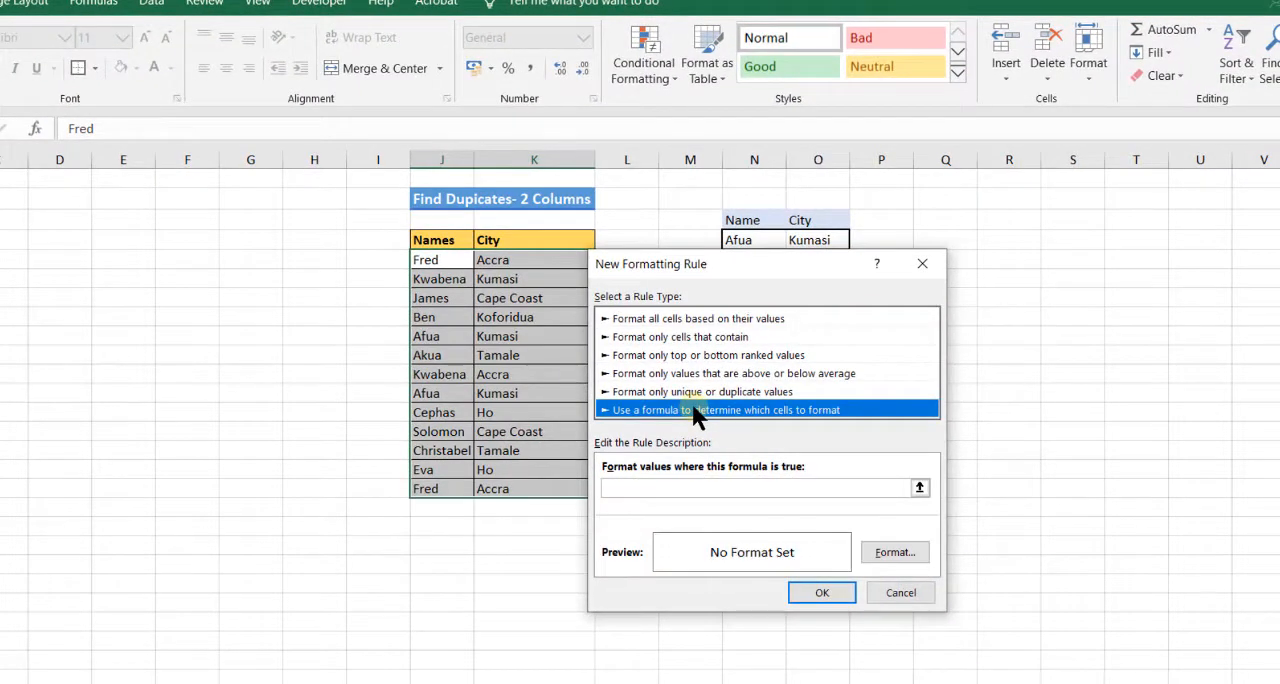
pyautogui.moveTo(768, 504)
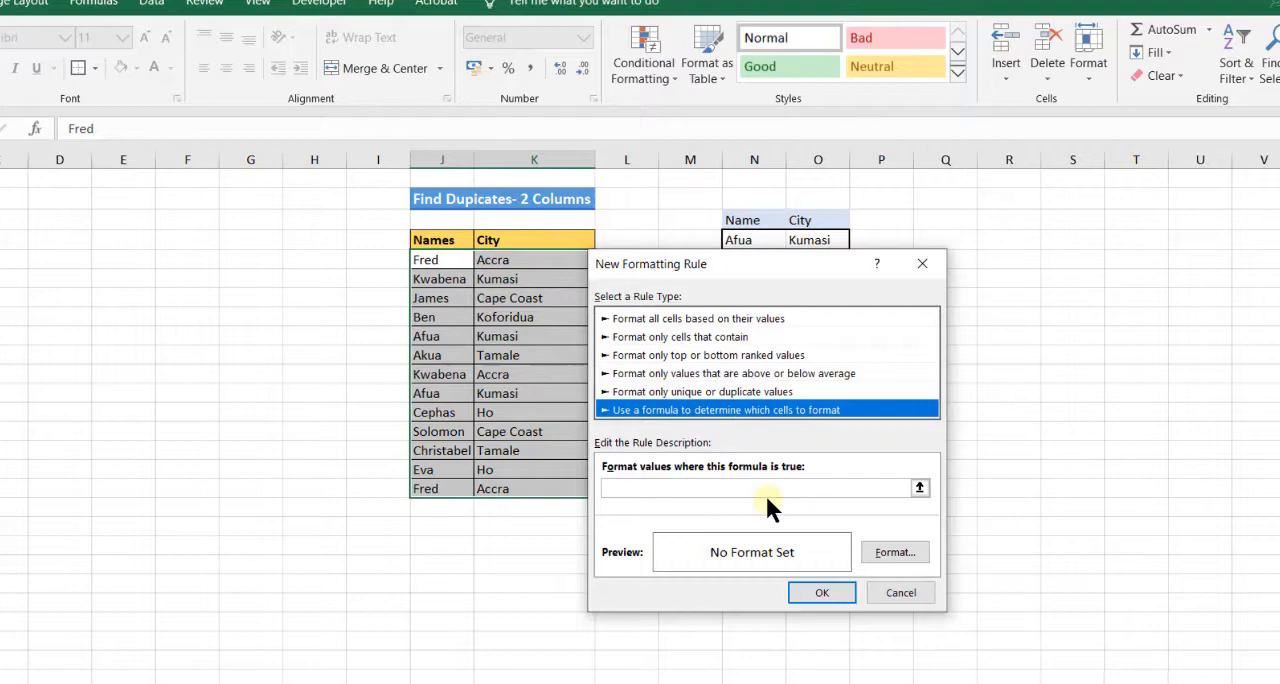
# Enter the rule formula =AND($J5=$N$4,$K5=$O$4), keeping J and K references row-relative via F4
pyautogui.write('=A')
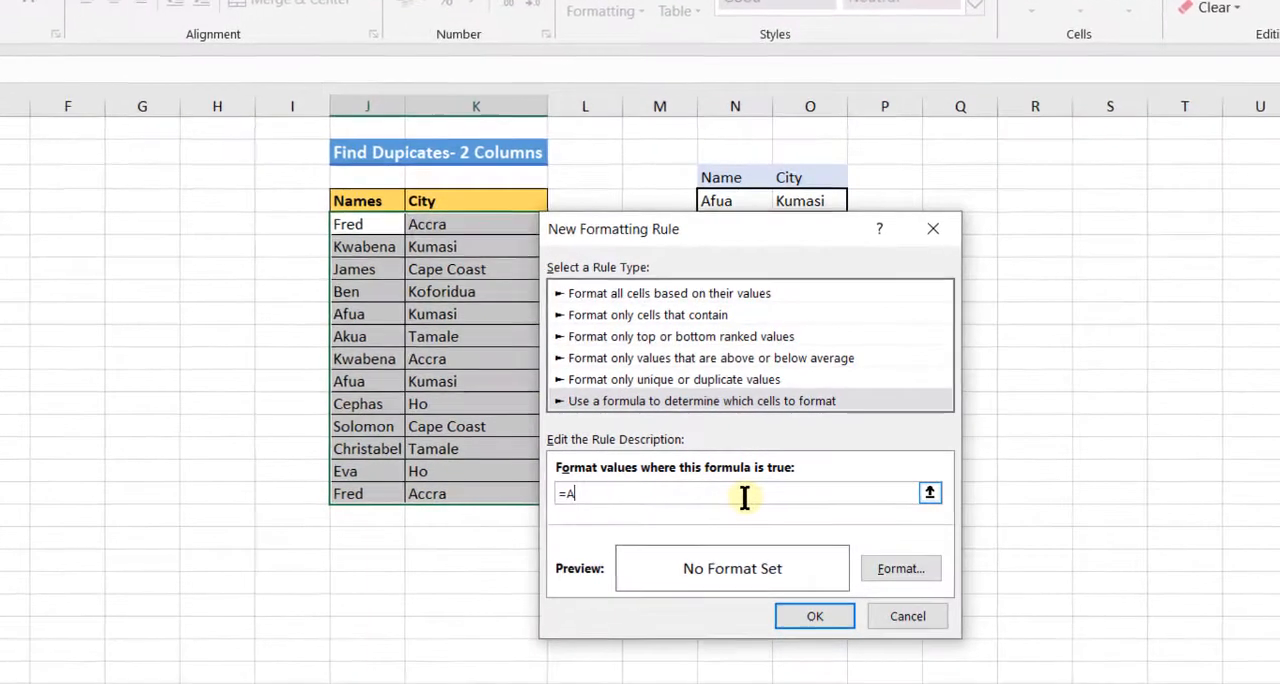
pyautogui.write('ND($J$5')
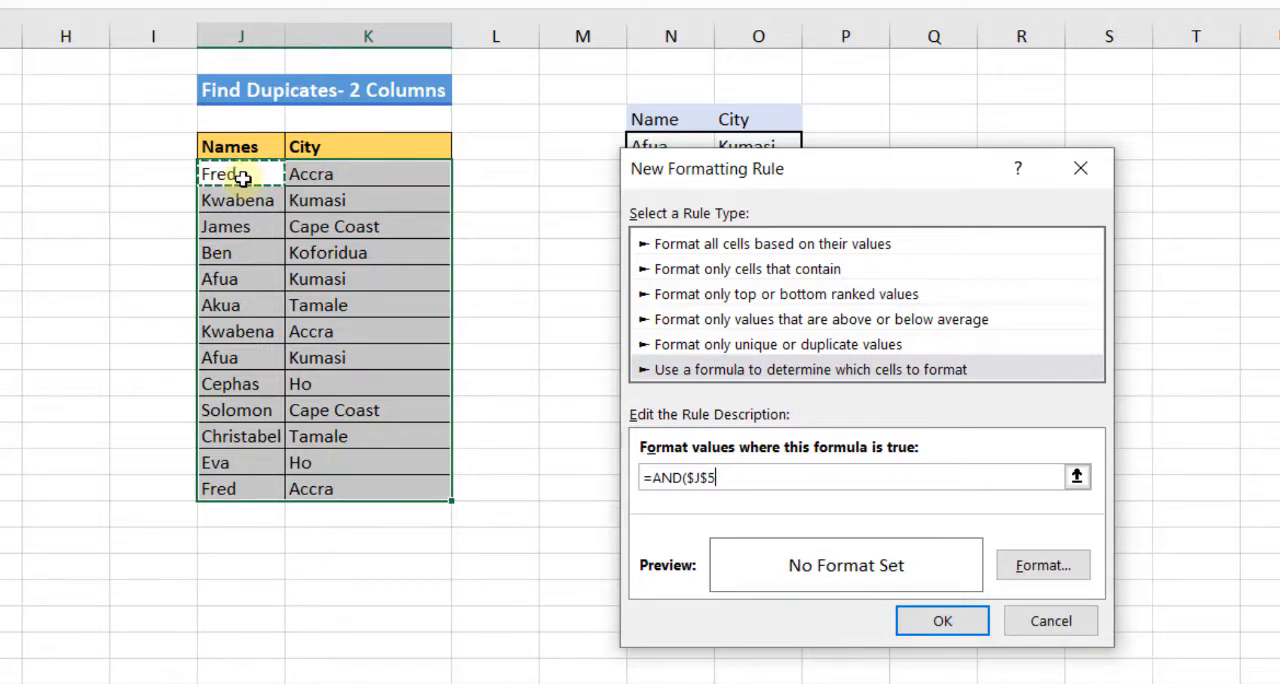
pyautogui.press('f4')
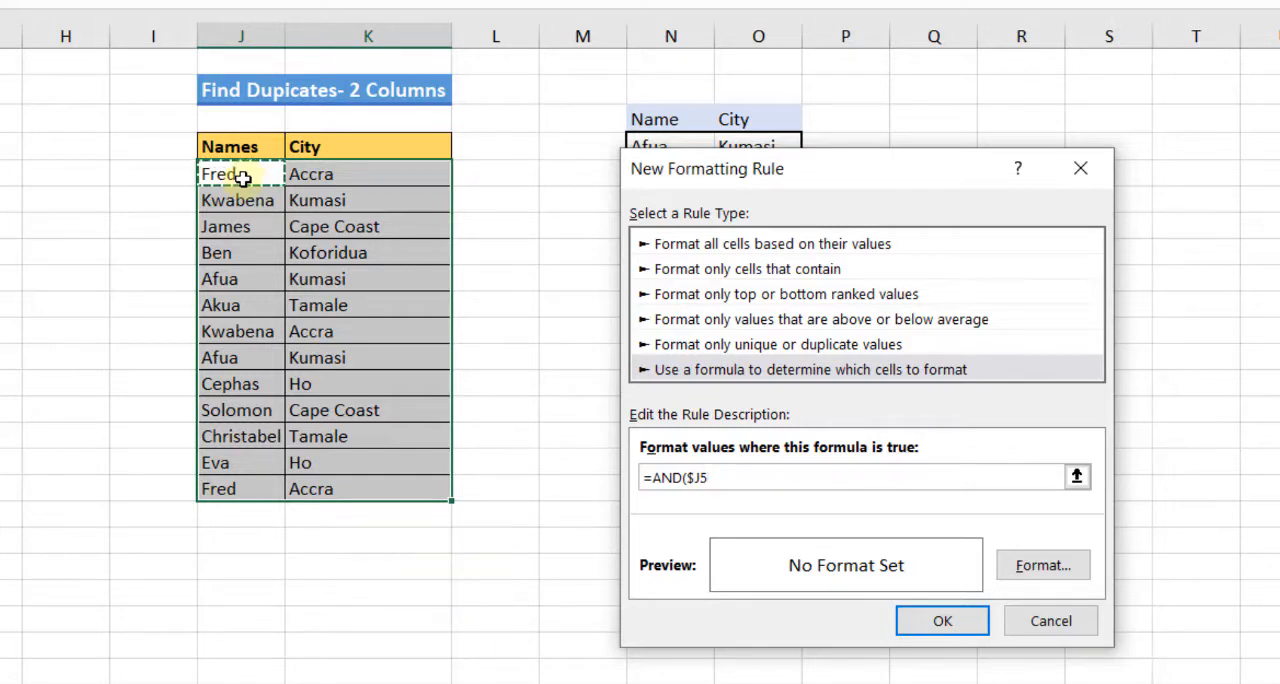
pyautogui.write('=$N$4,')
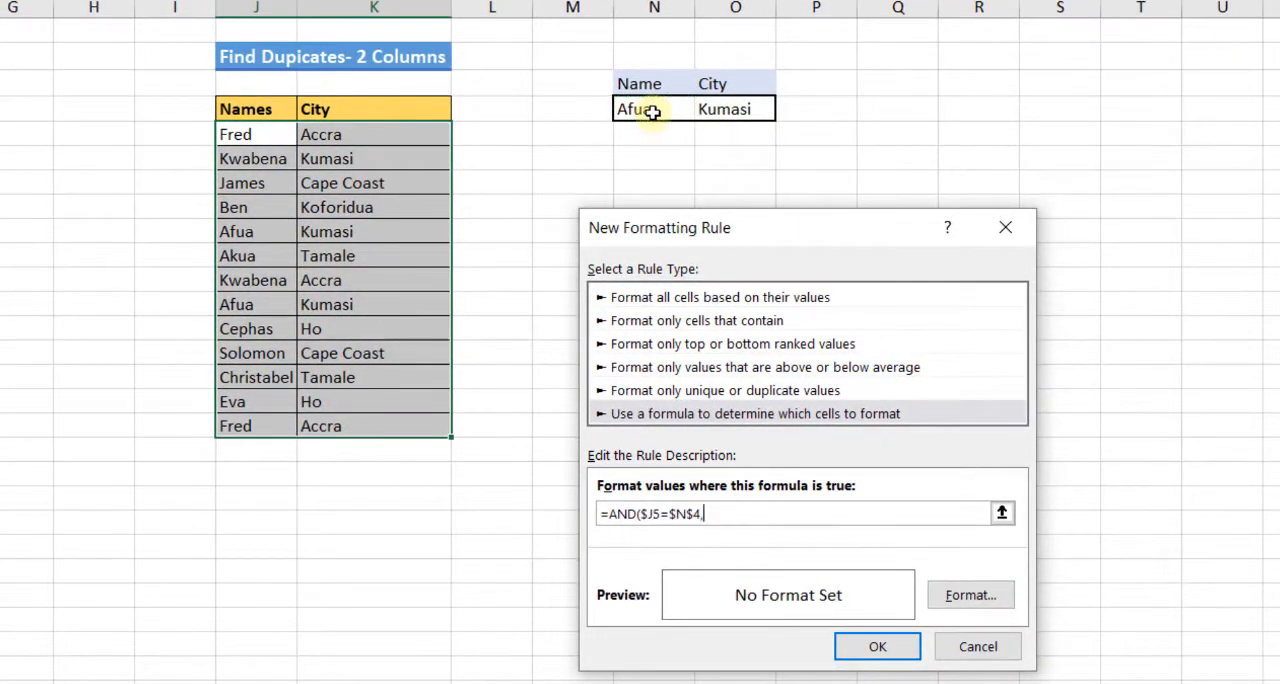
pyautogui.moveTo(396, 144)
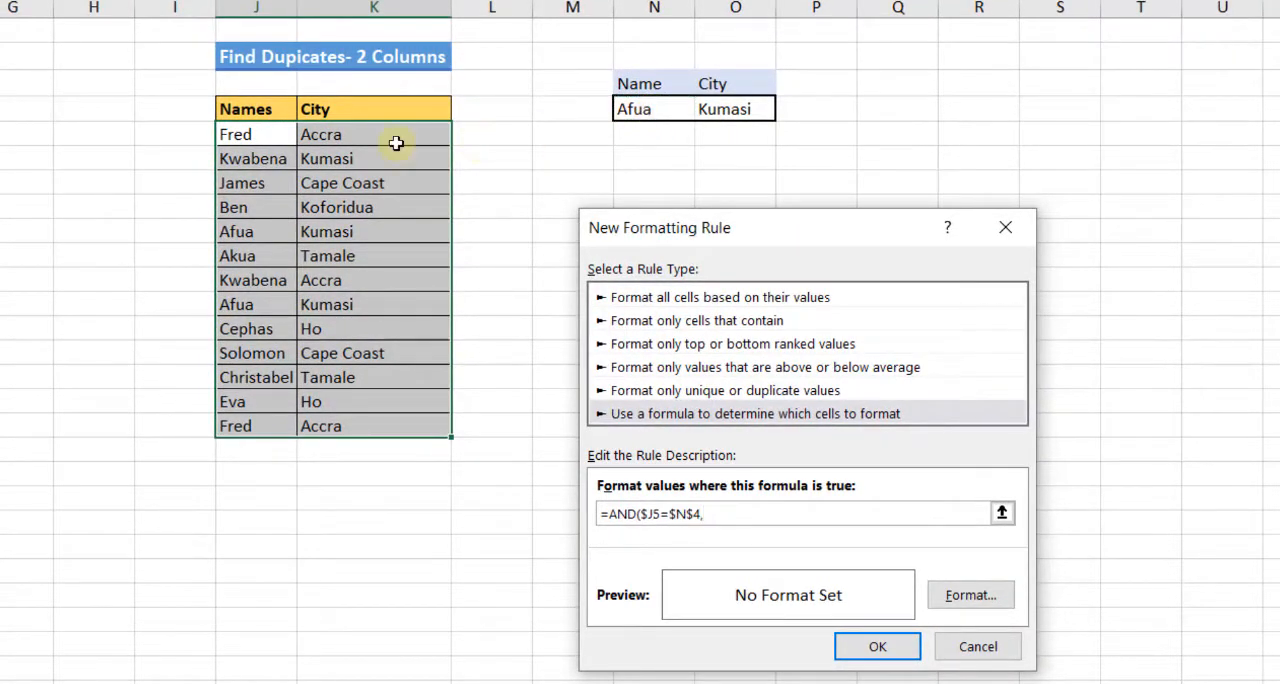
pyautogui.write('$K$5')
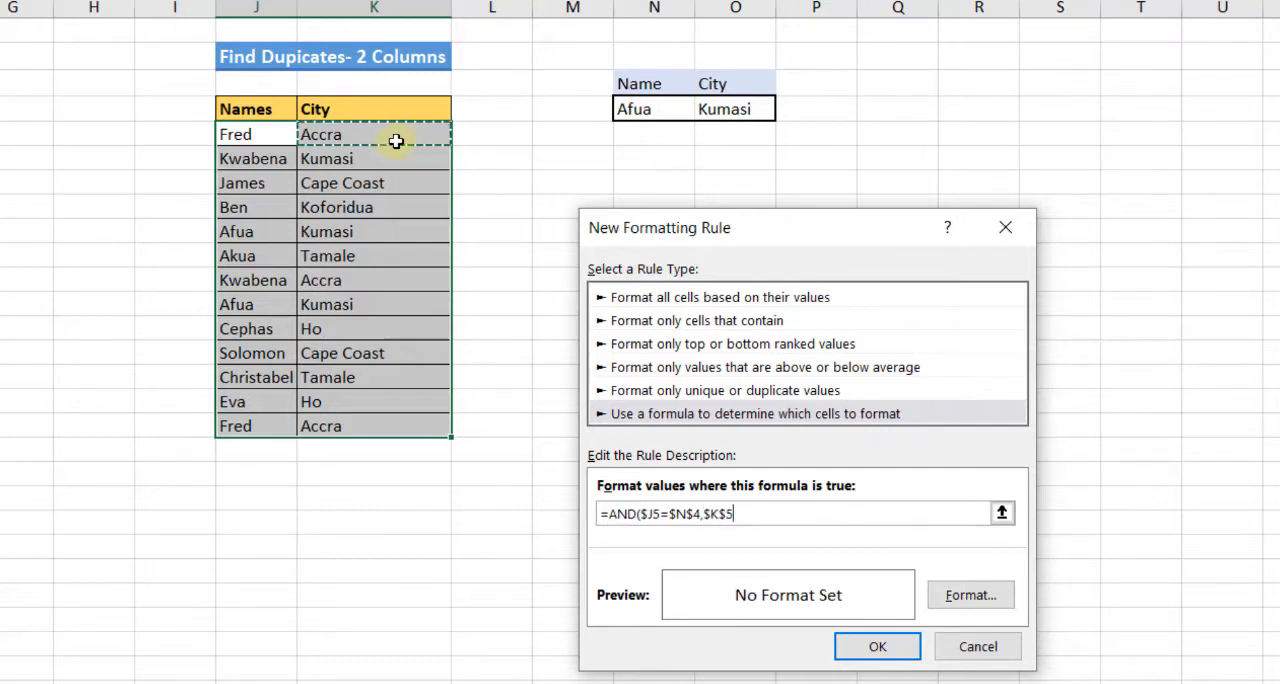
pyautogui.press('f4')
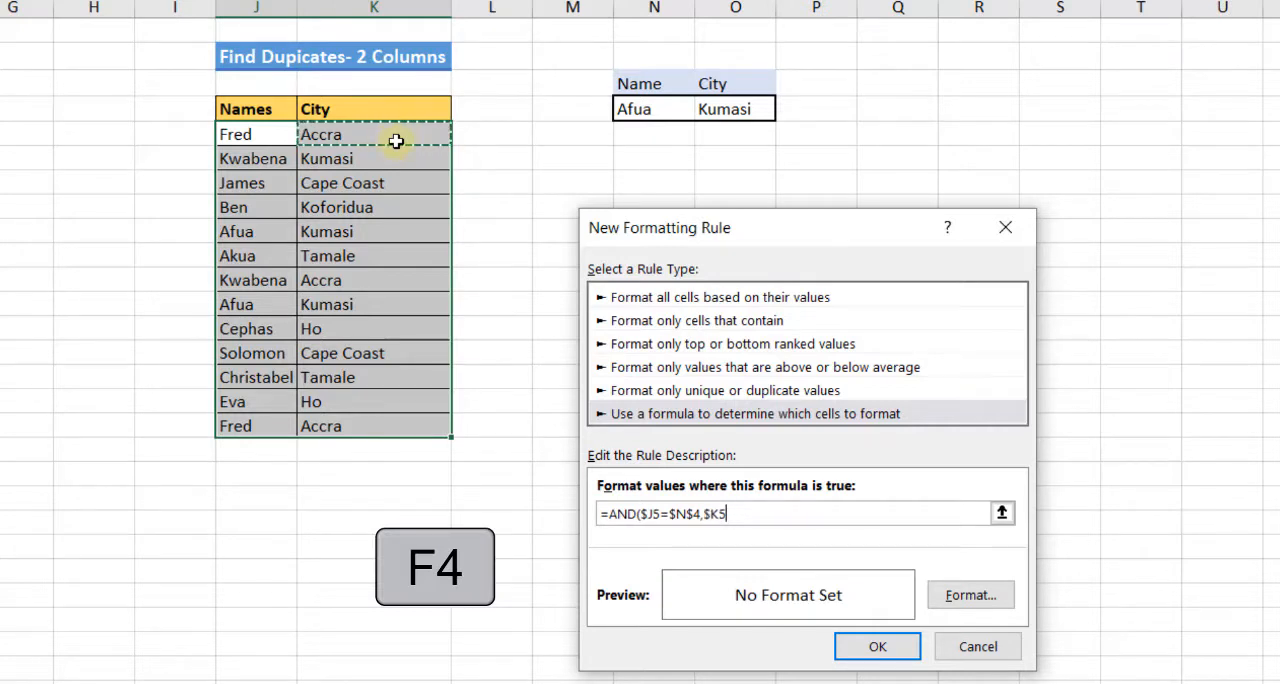
pyautogui.write('=')
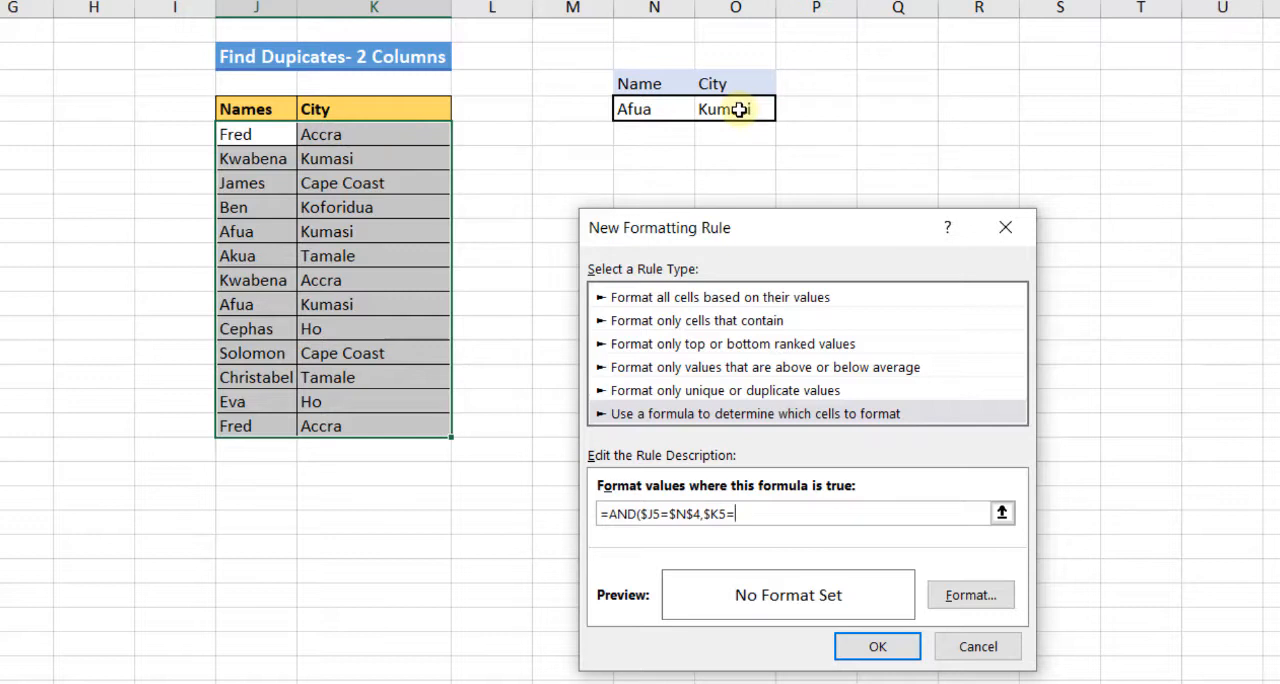
pyautogui.write('$O$4)')
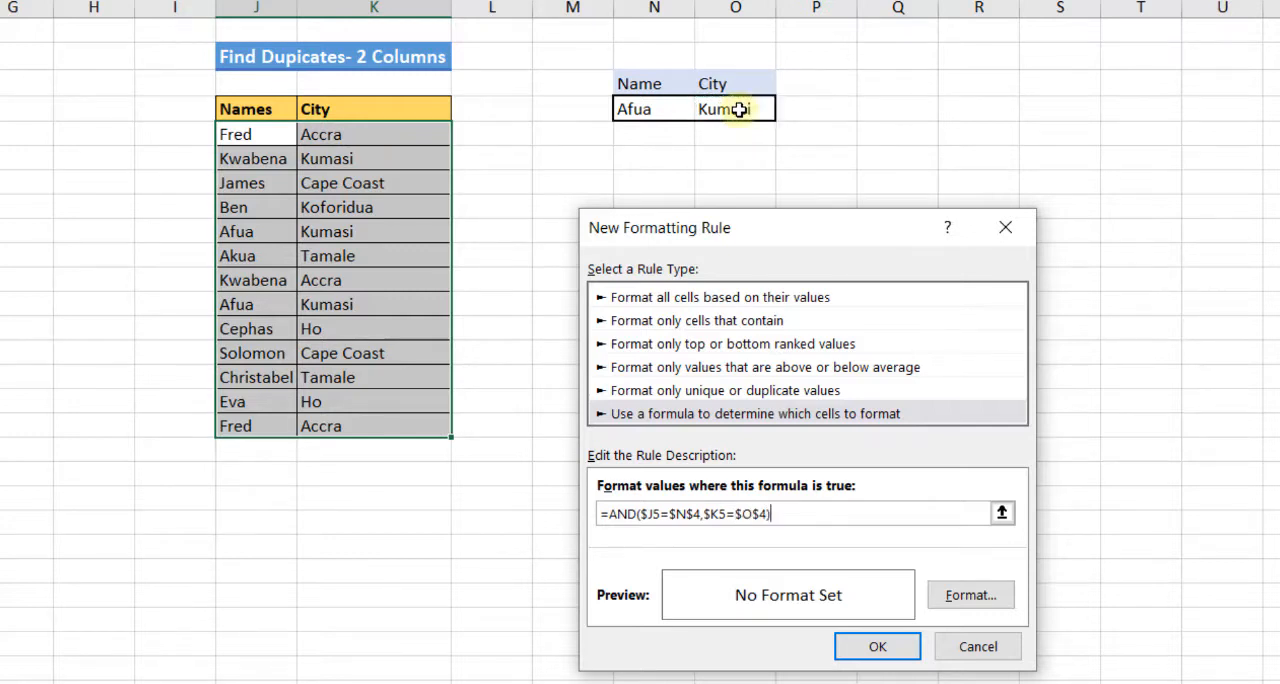
pyautogui.moveTo(1056, 656)
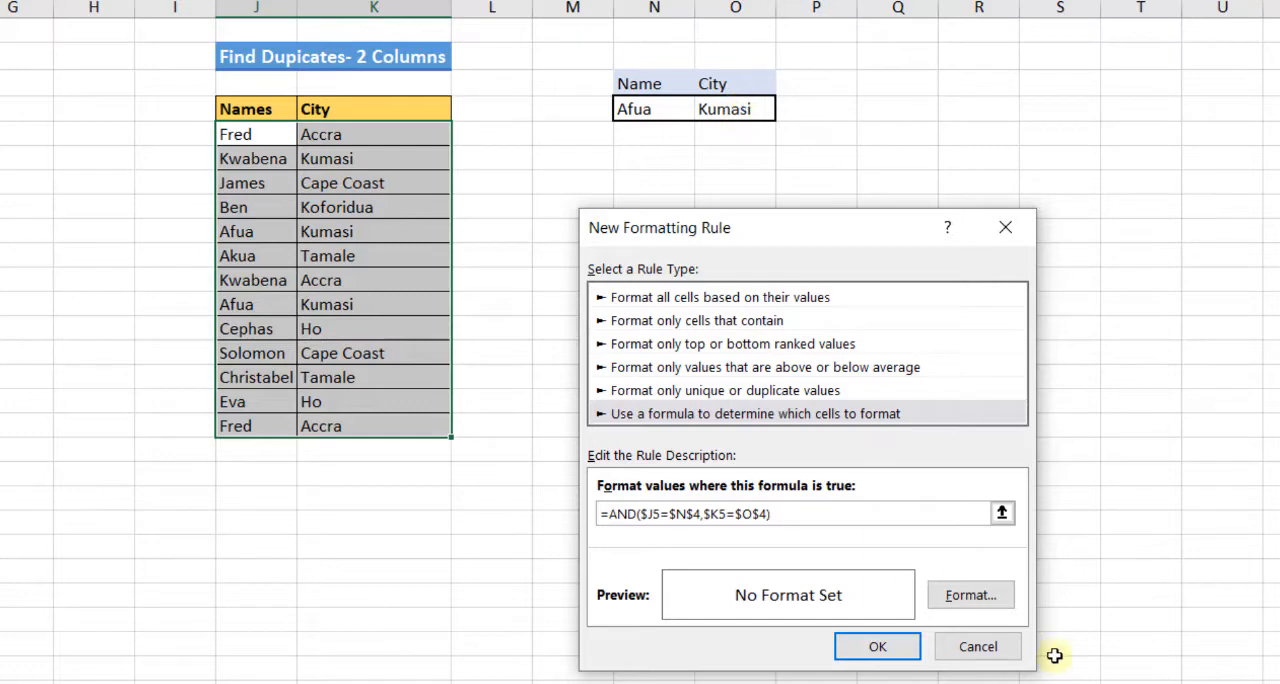
# Set a light green fill for matching rows and apply the rule, highlighting the Afua–Kumasi rows
pyautogui.click(968, 594)
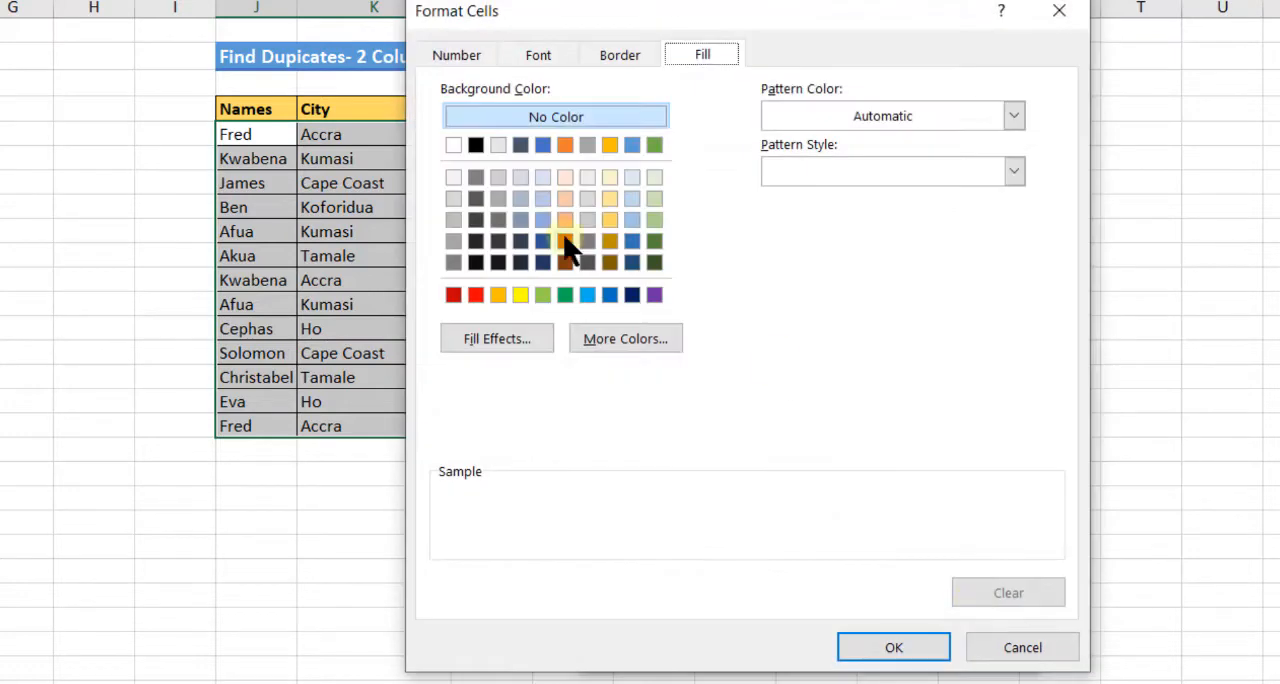
pyautogui.moveTo(656, 210)
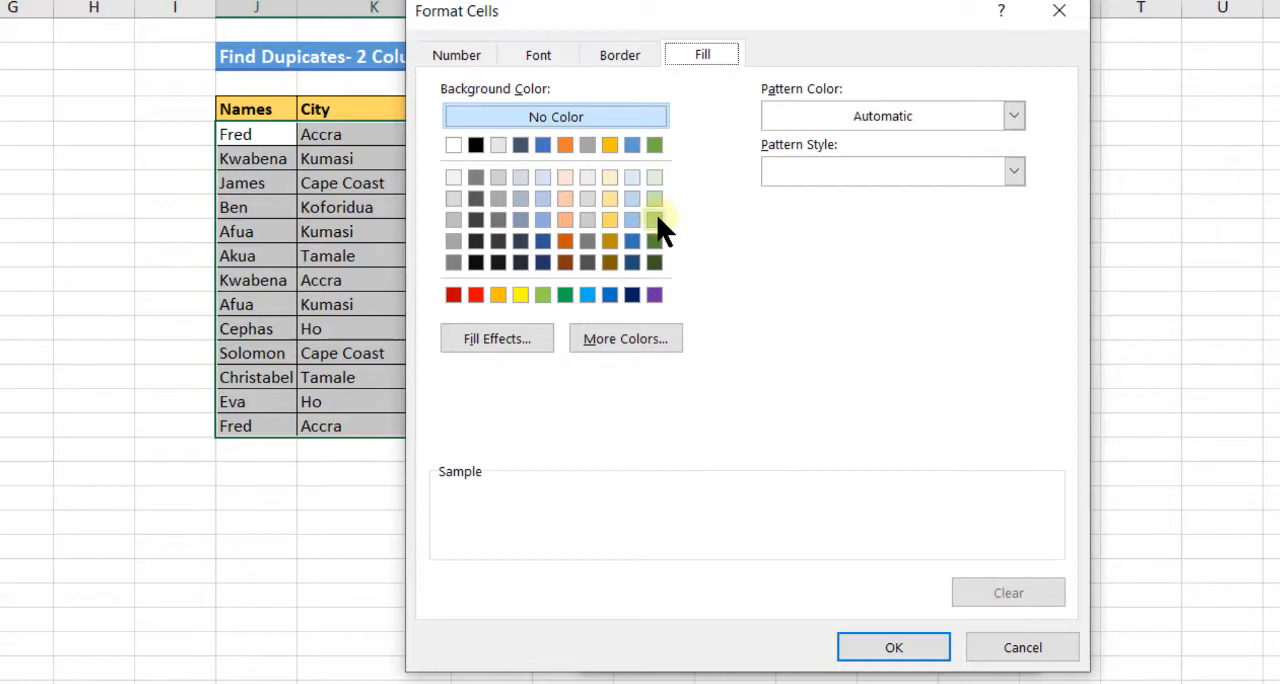
pyautogui.click(654, 220)
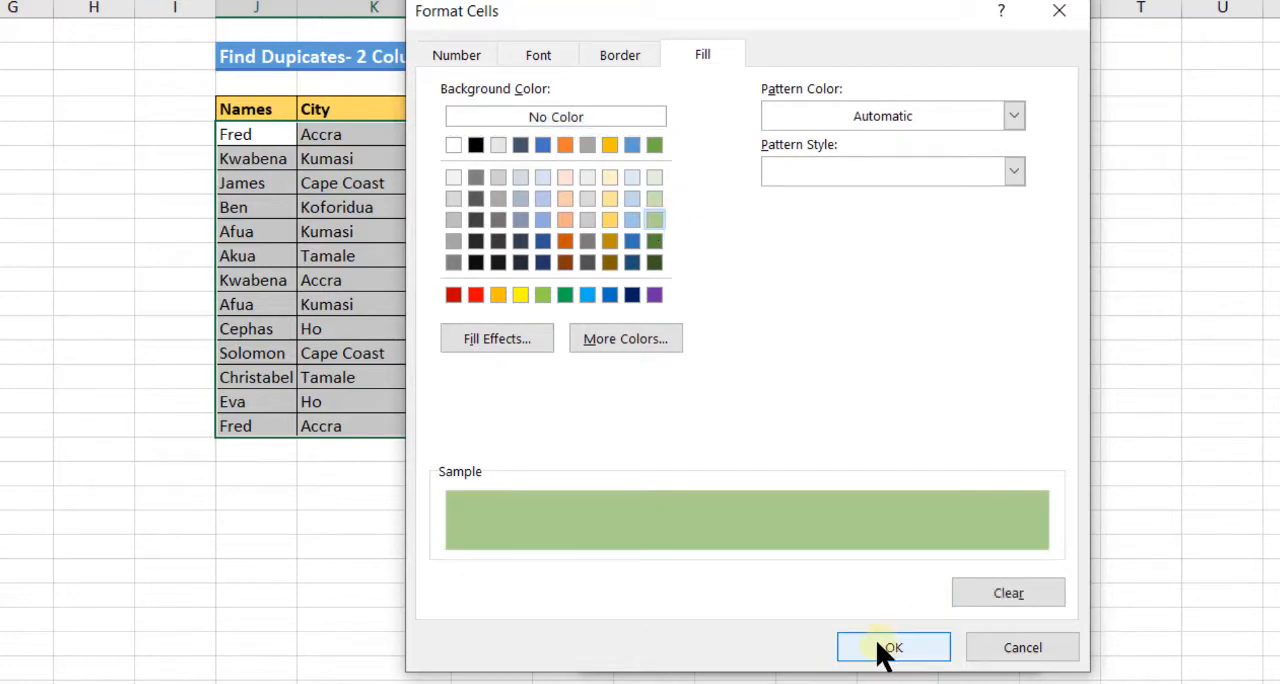
pyautogui.click(892, 648)
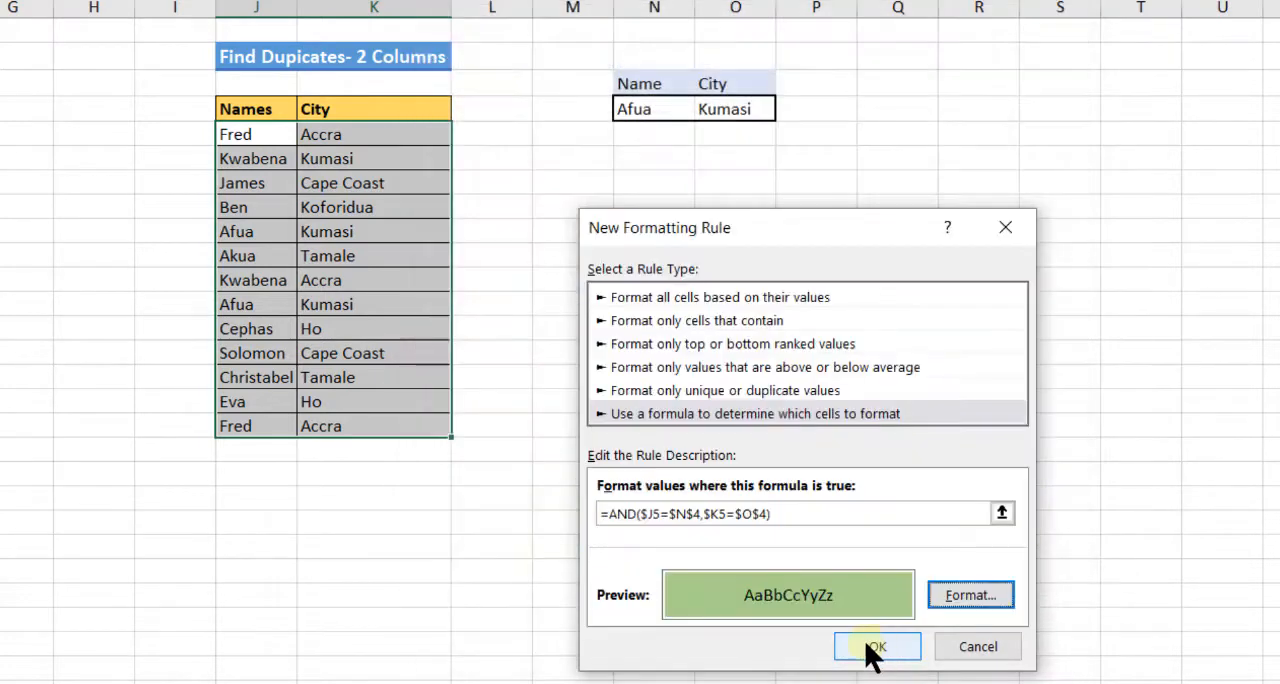
pyautogui.click(876, 646)
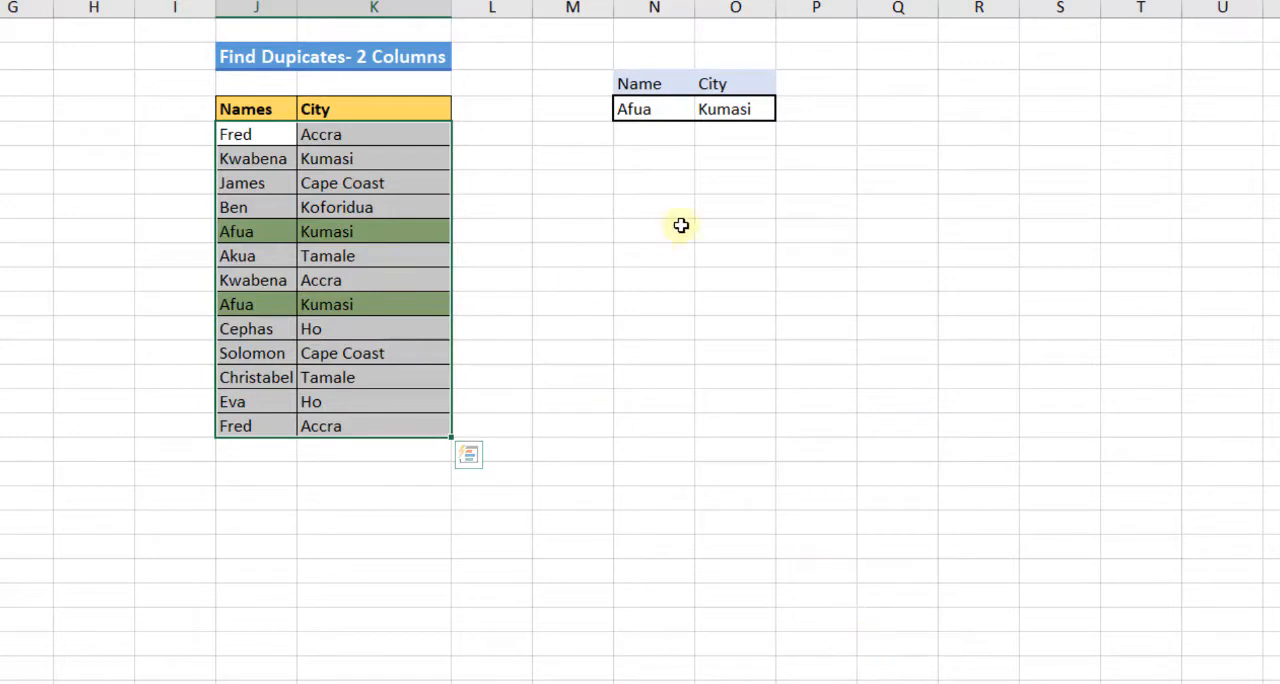
pyautogui.moveTo(350, 232)
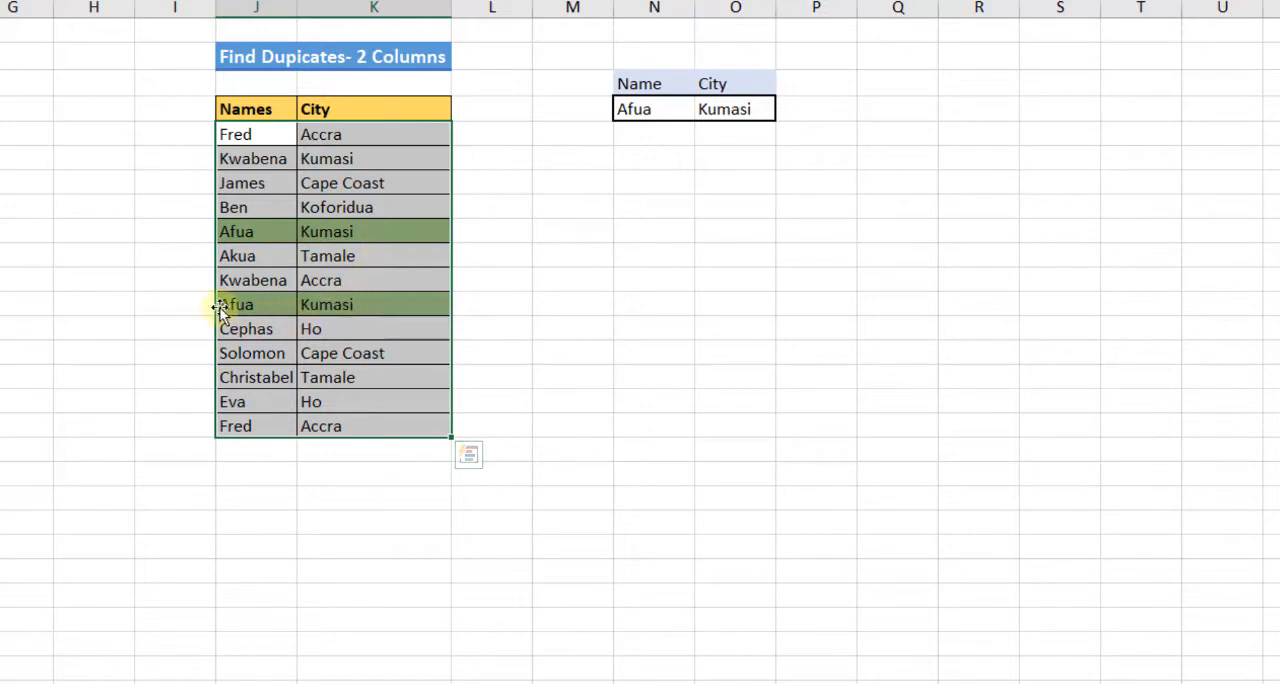
pyautogui.moveTo(680, 408)
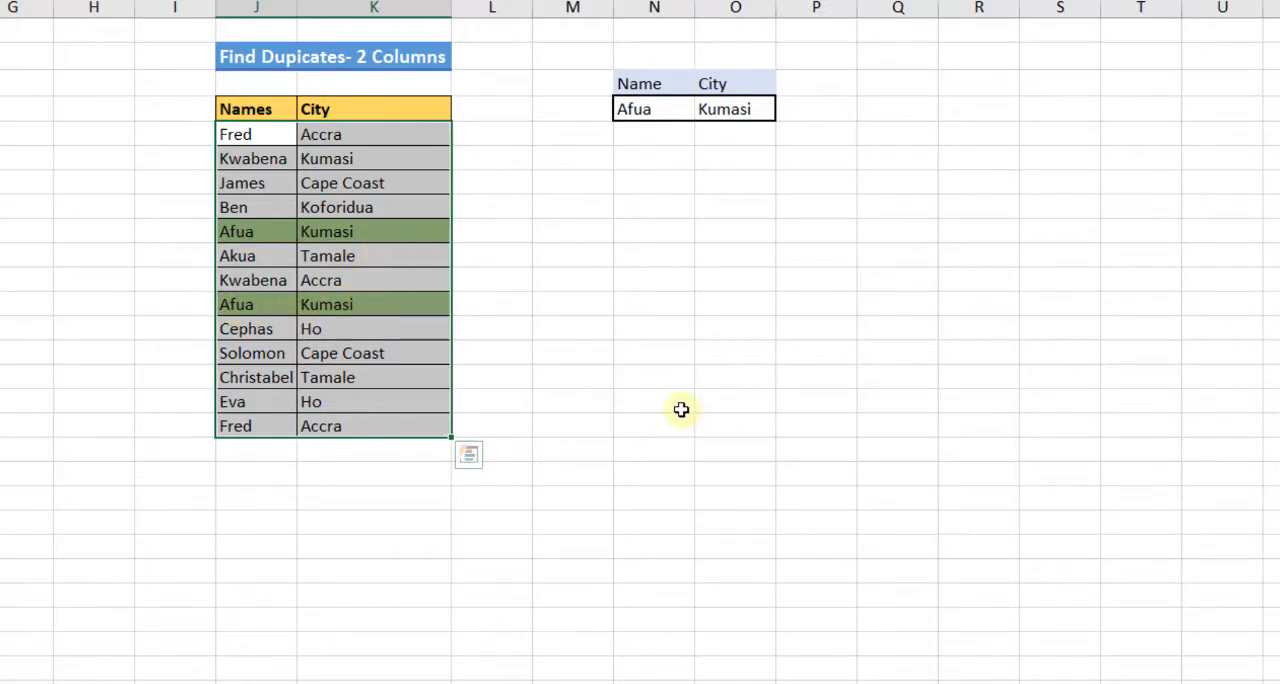
pyautogui.click(654, 376)
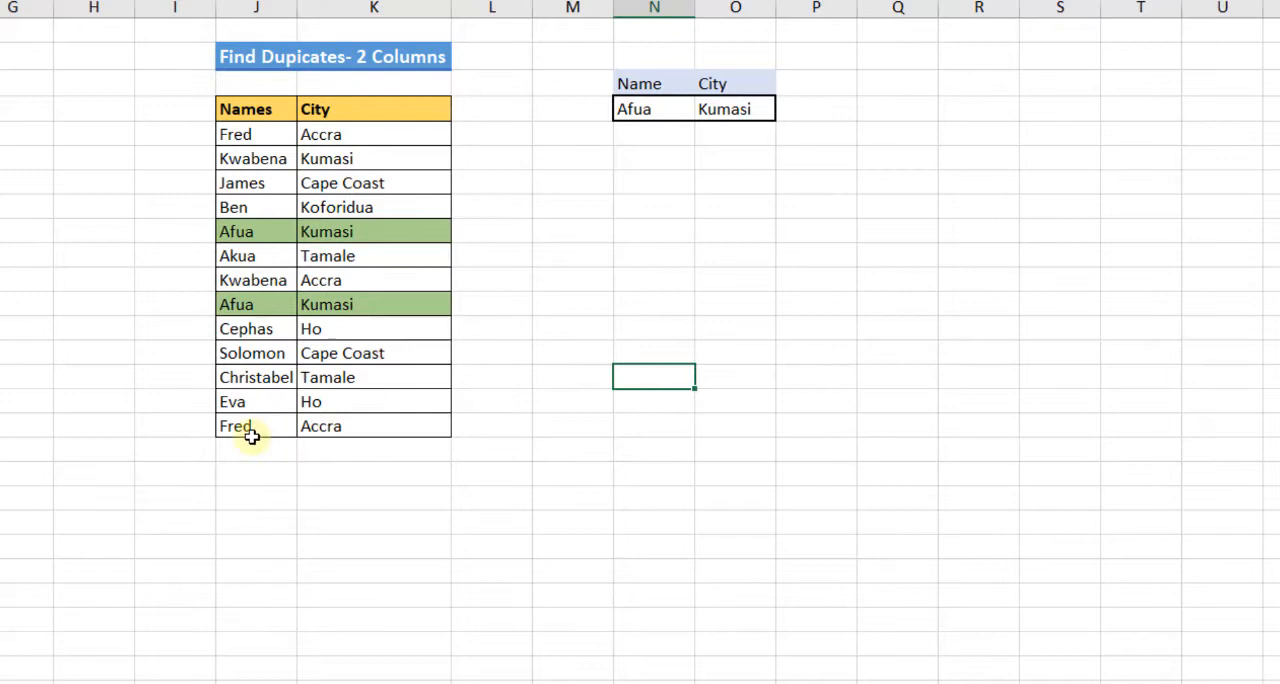
pyautogui.moveTo(350, 424)
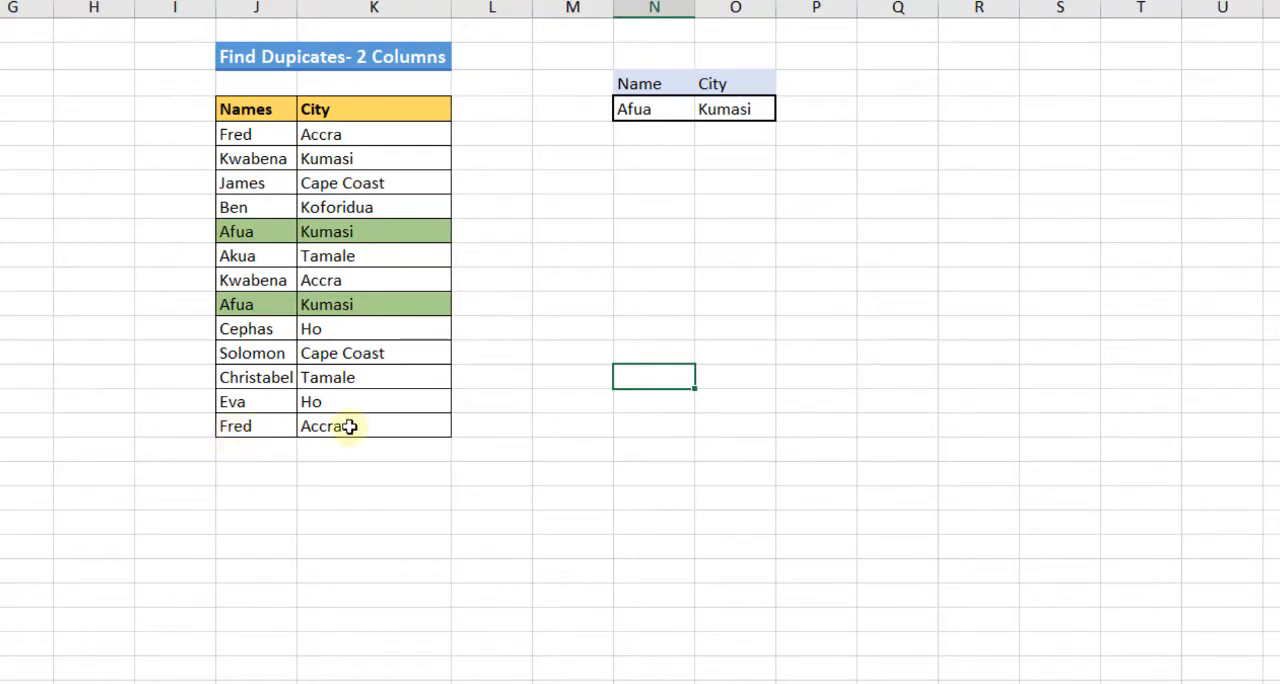
# Change the criteria cells N4 and O4 to Fred and Accra, highlighting the Fred–Accra rows
pyautogui.click(652, 108)
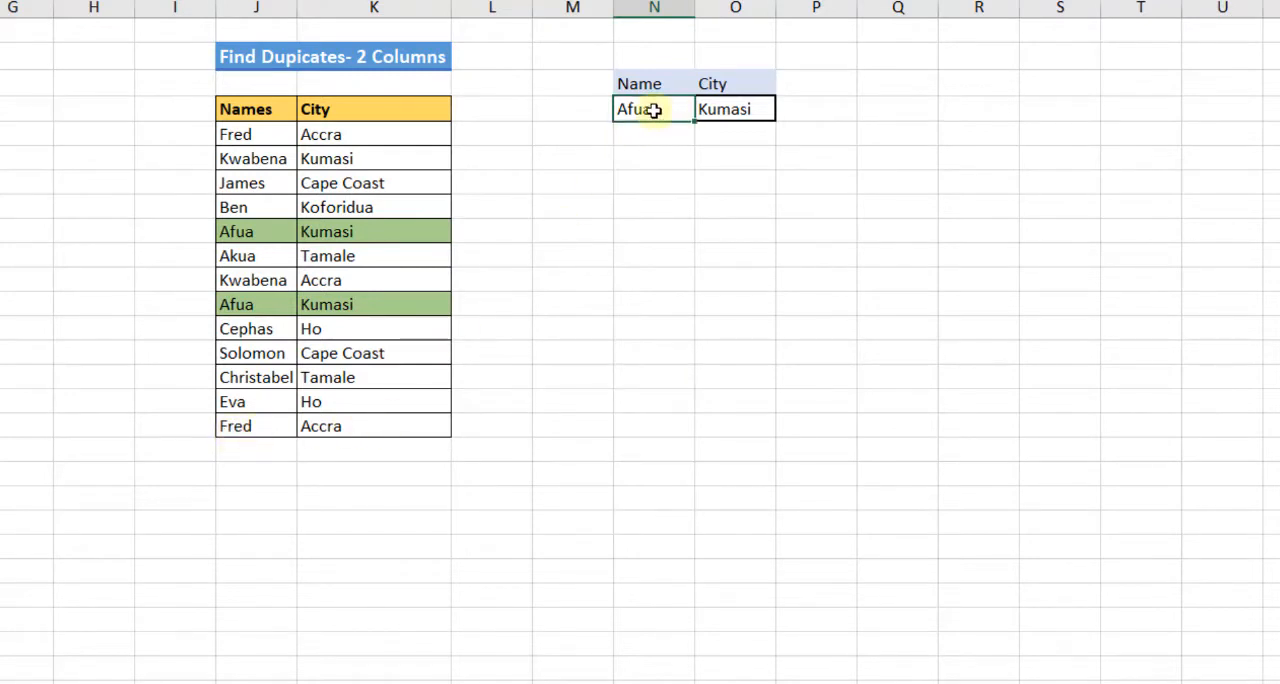
pyautogui.write('Fred')
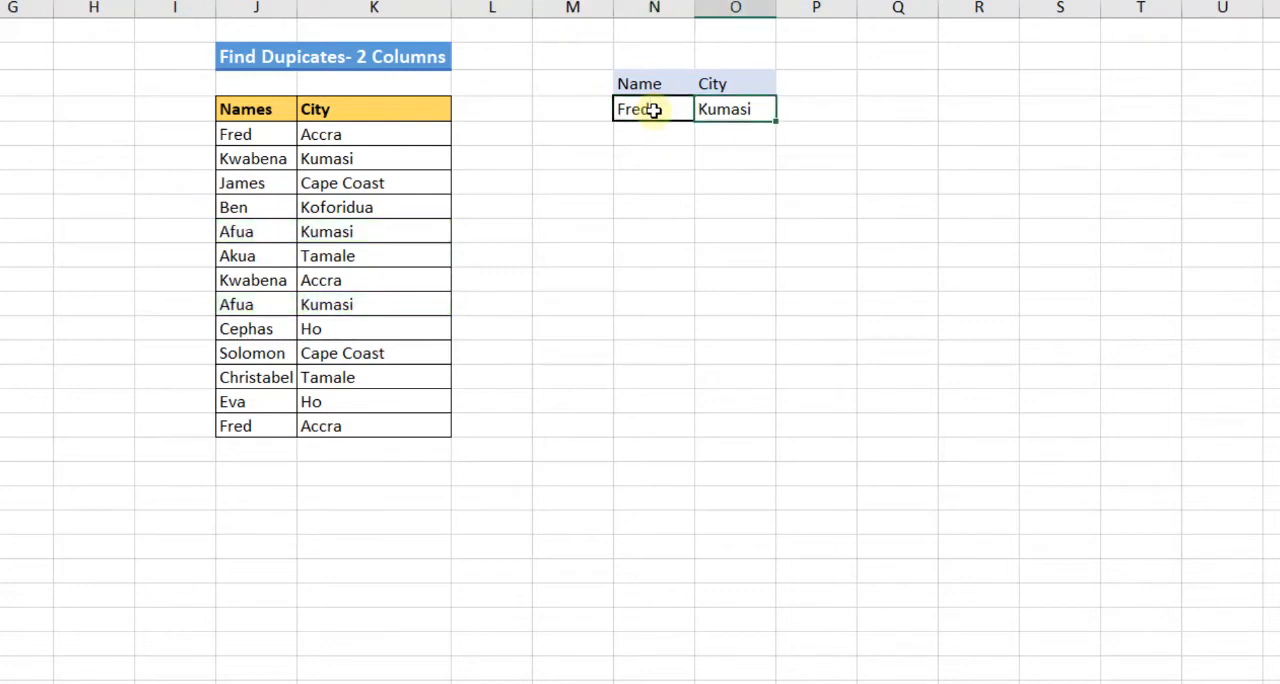
pyautogui.write('Ac')
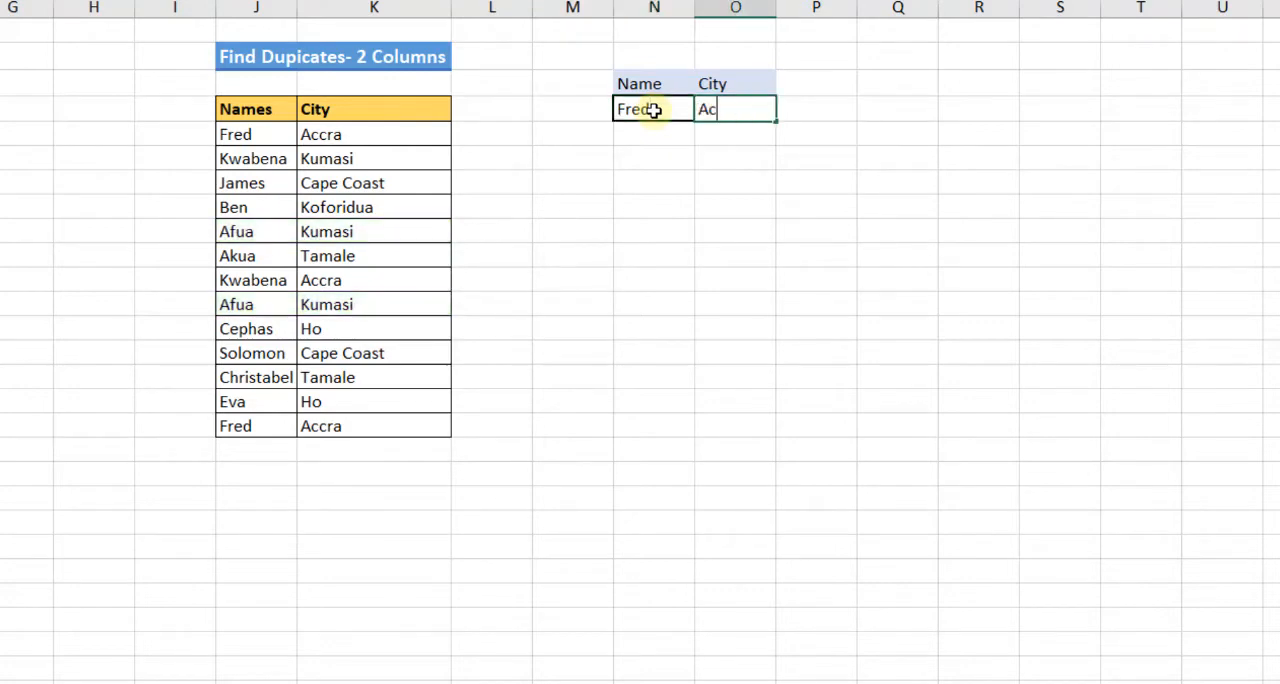
pyautogui.press('Return')
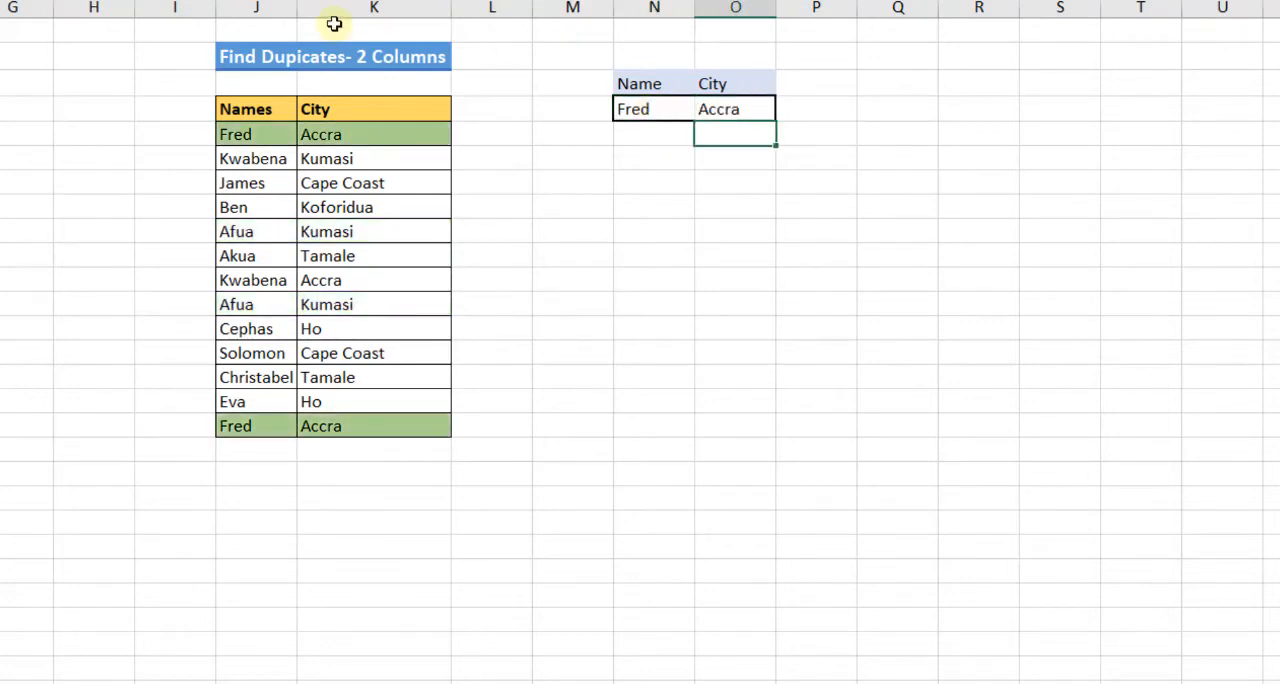
pyautogui.moveTo(264, 440)
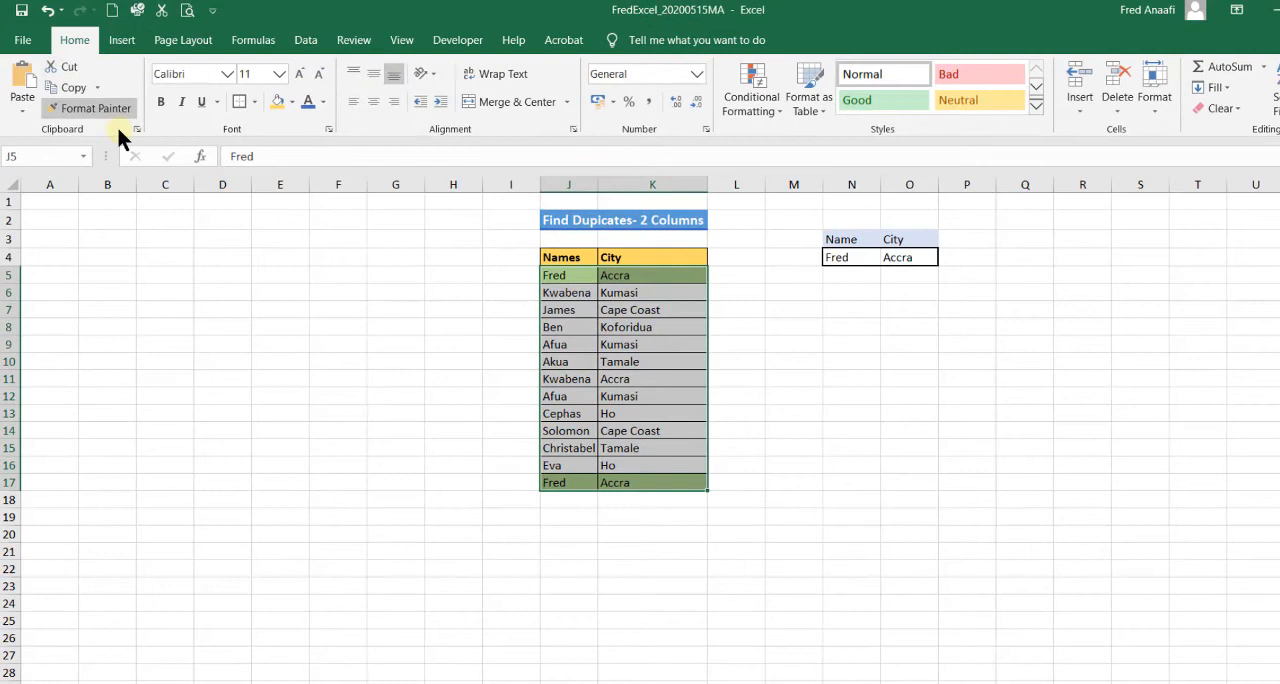
# Extend the list formatting downward with Format Painter and add Kwabena in row 18
pyautogui.click(96, 108)
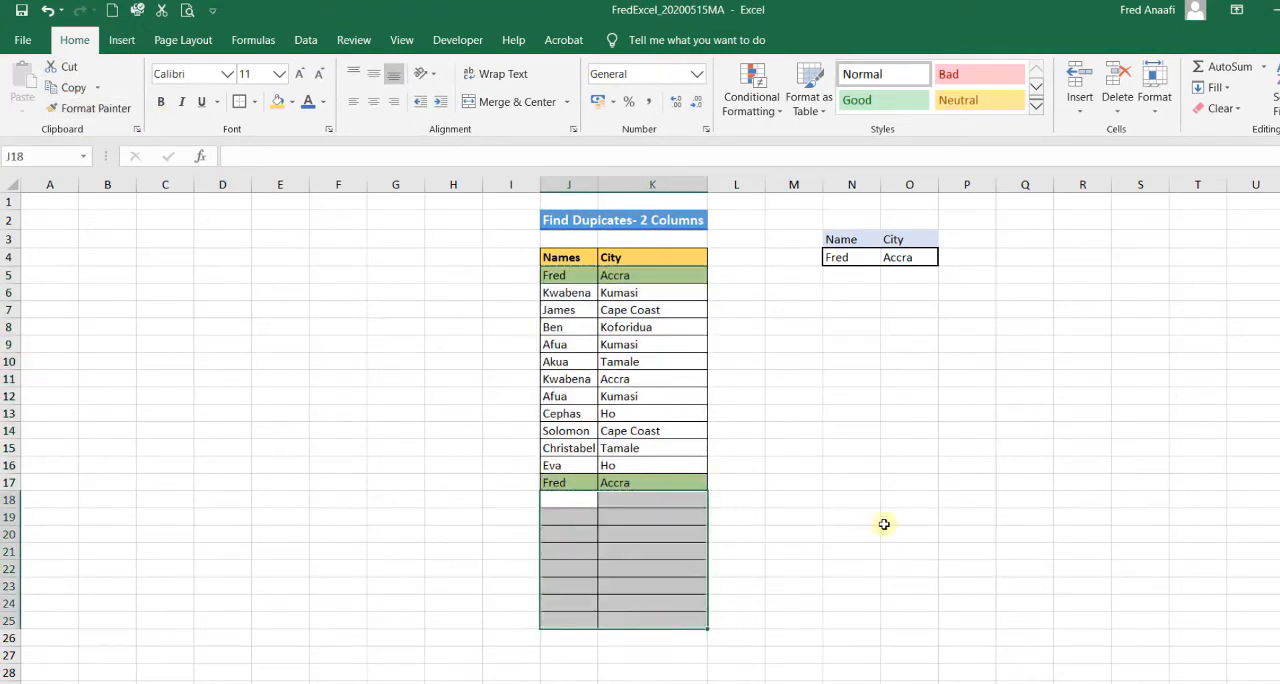
pyautogui.click(572, 500)
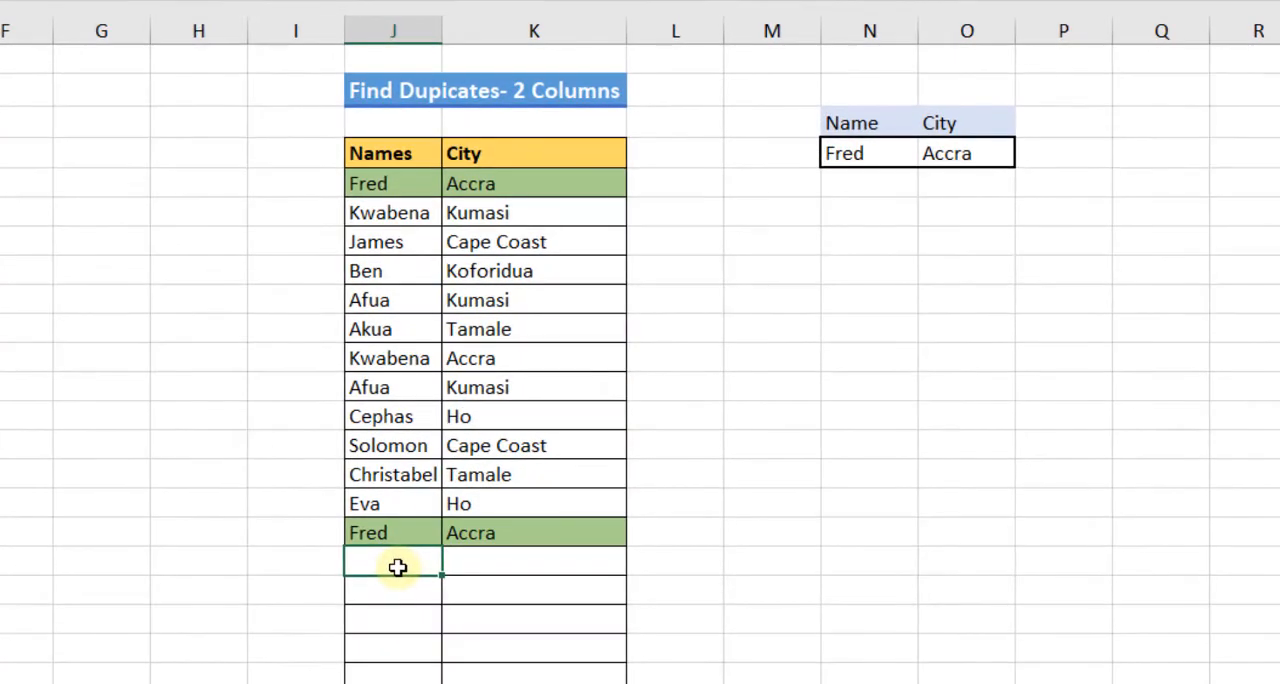
pyautogui.write('Kwabena')
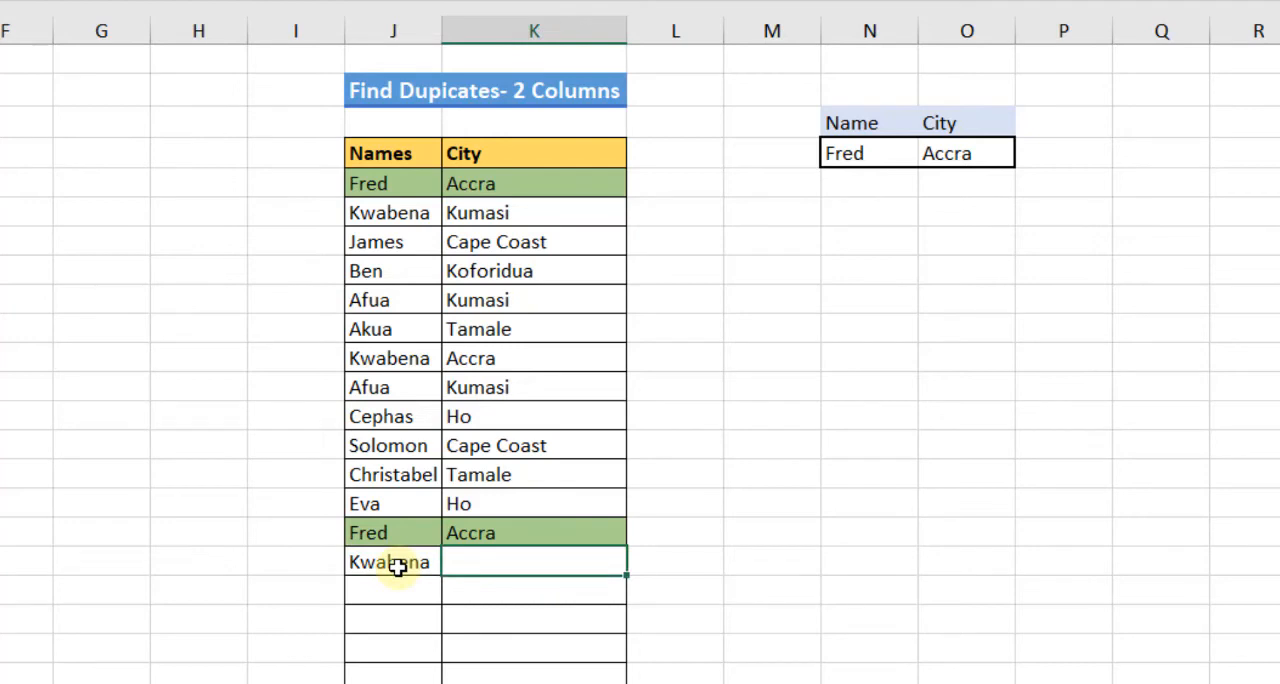
# Change the criteria name in N4 to Kwabena, highlighting the Kwabena–Accra row
pyautogui.click(868, 152)
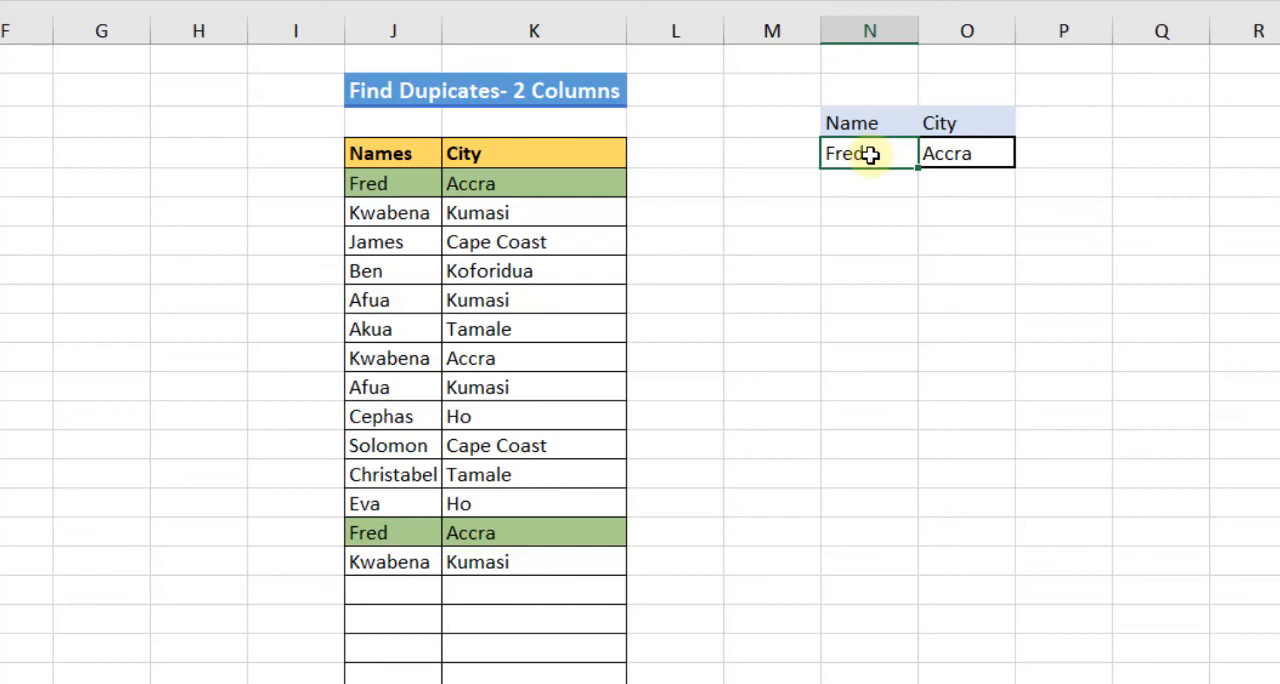
pyautogui.write('Kwabena')
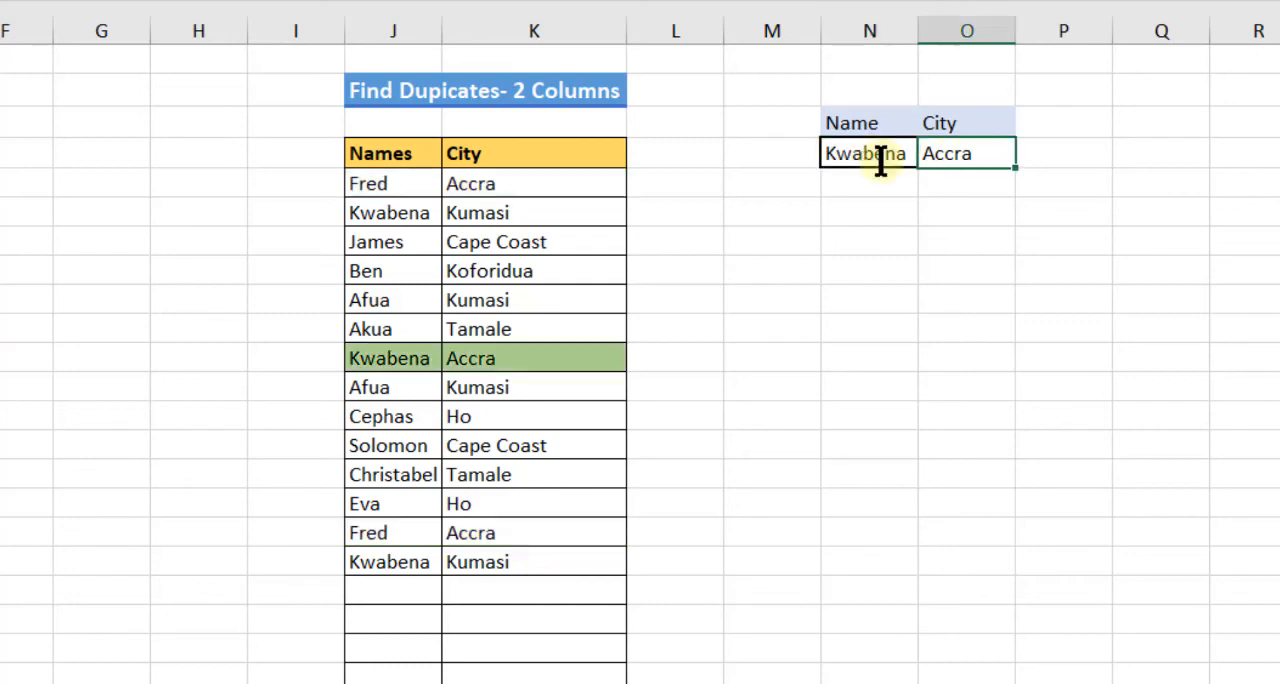